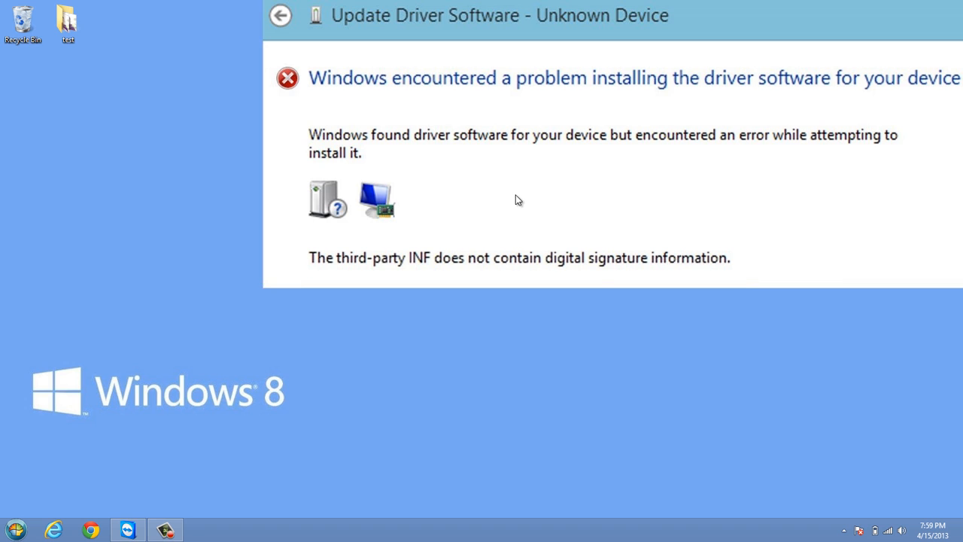
{"action": "mouse_move", "coordinate": [443, 195]}
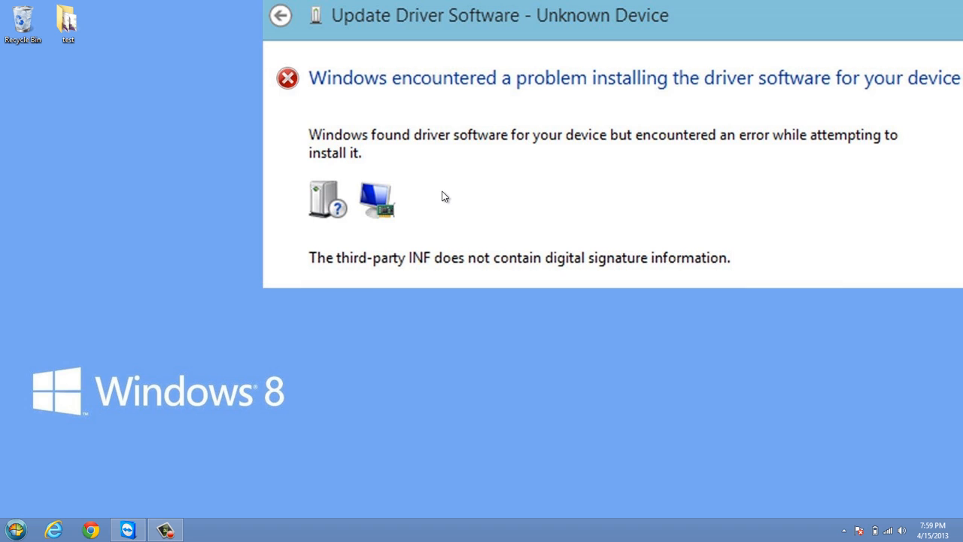
{"action": "mouse_move", "coordinate": [428, 271]}
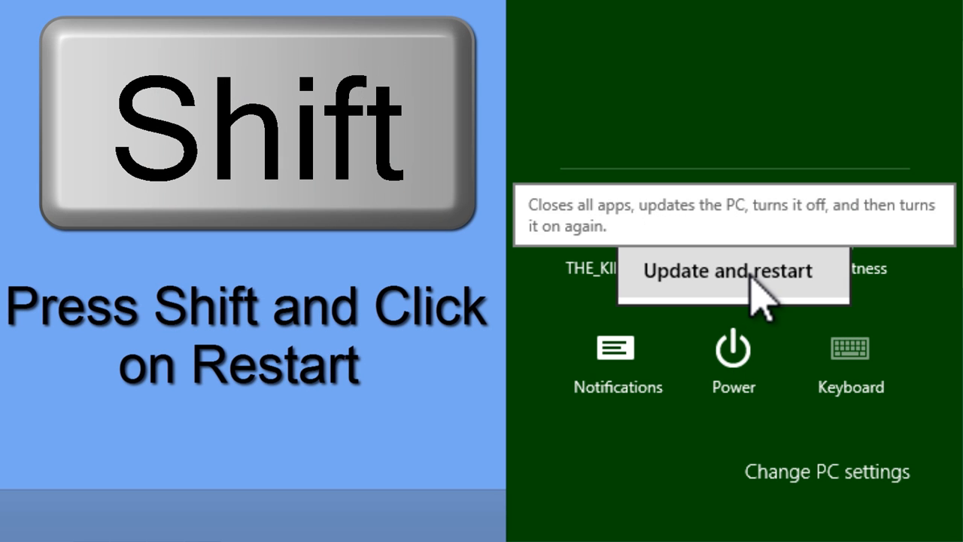
- Restart the PC into the recovery screen with Shift held on Restart
{"action": "left_click", "coordinate": [734, 271]}
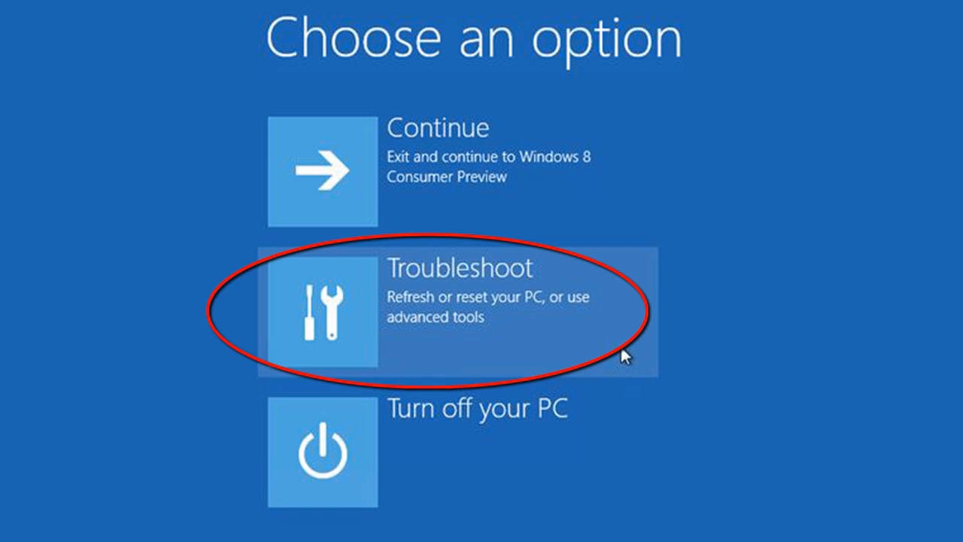
- Go through Troubleshoot and Advanced options to reach the Startup Settings page
{"action": "left_click", "coordinate": [444, 311]}
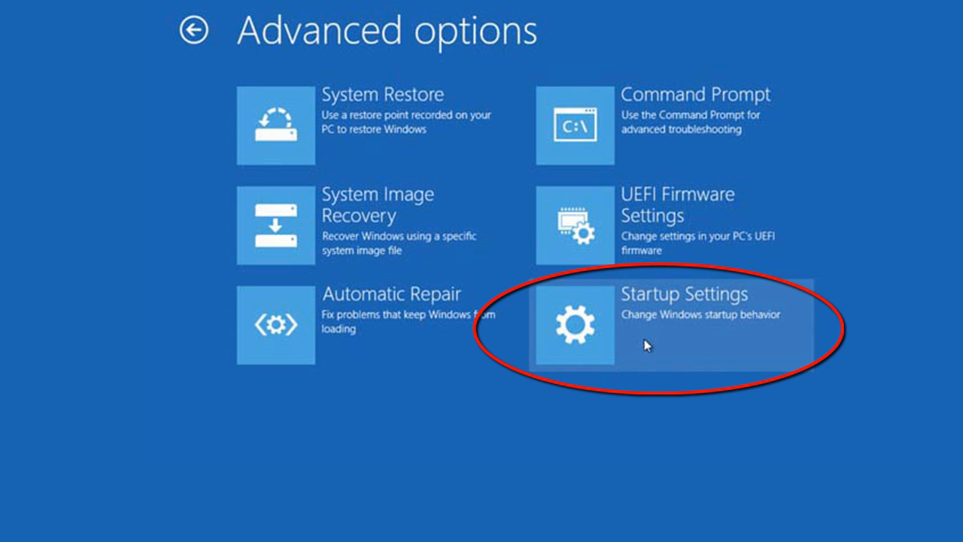
{"action": "left_click", "coordinate": [685, 328]}
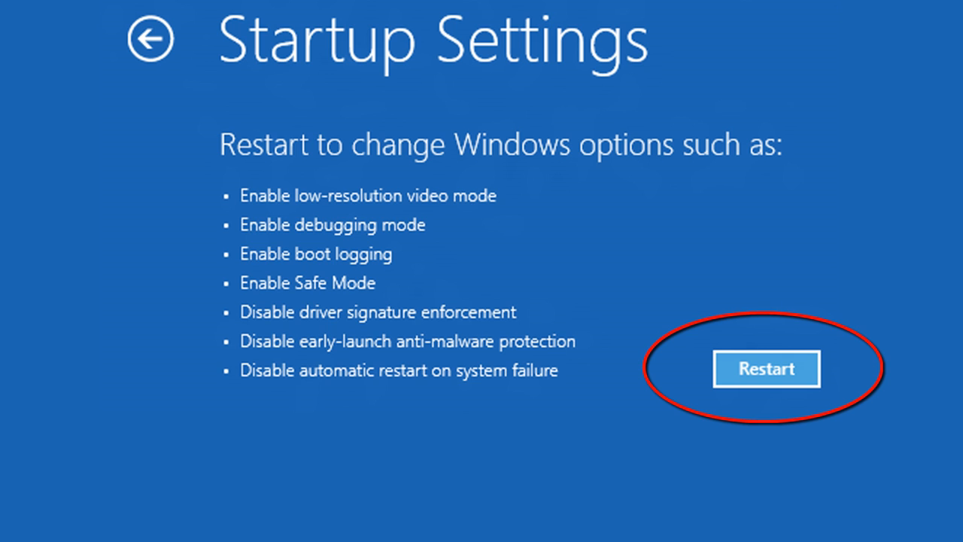
- Restart and choose option 7 to boot with driver signature enforcement disabled
{"action": "left_click", "coordinate": [765, 369]}
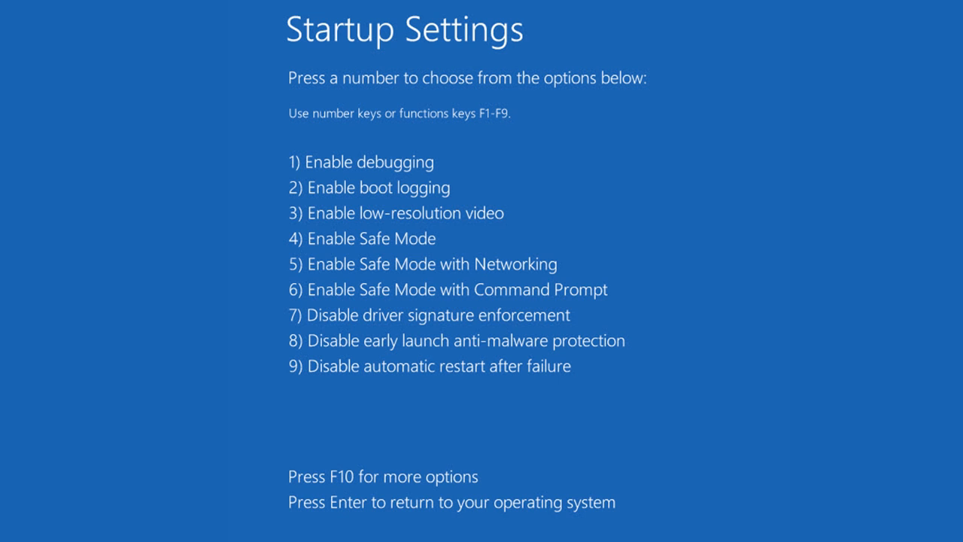
{"action": "key", "text": "7"}
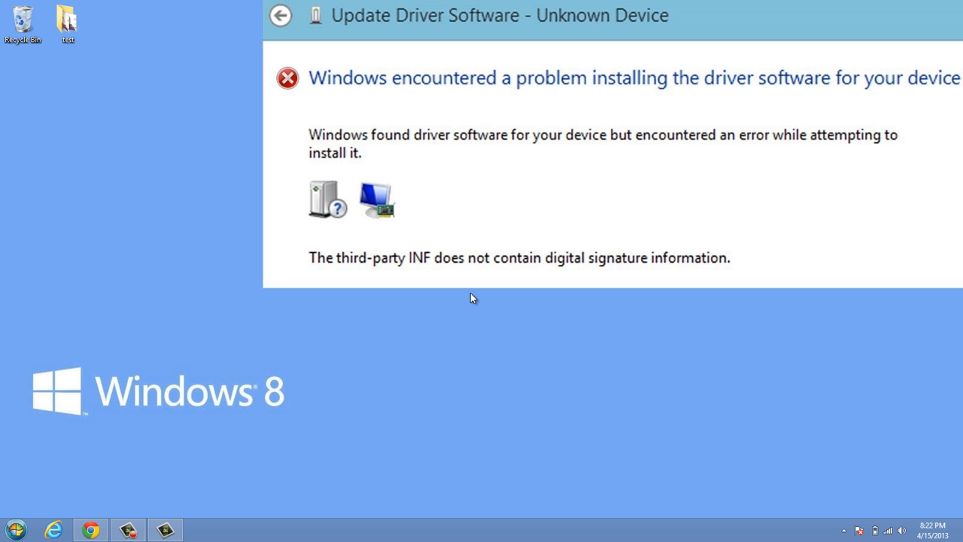
{"action": "mouse_move", "coordinate": [599, 298]}
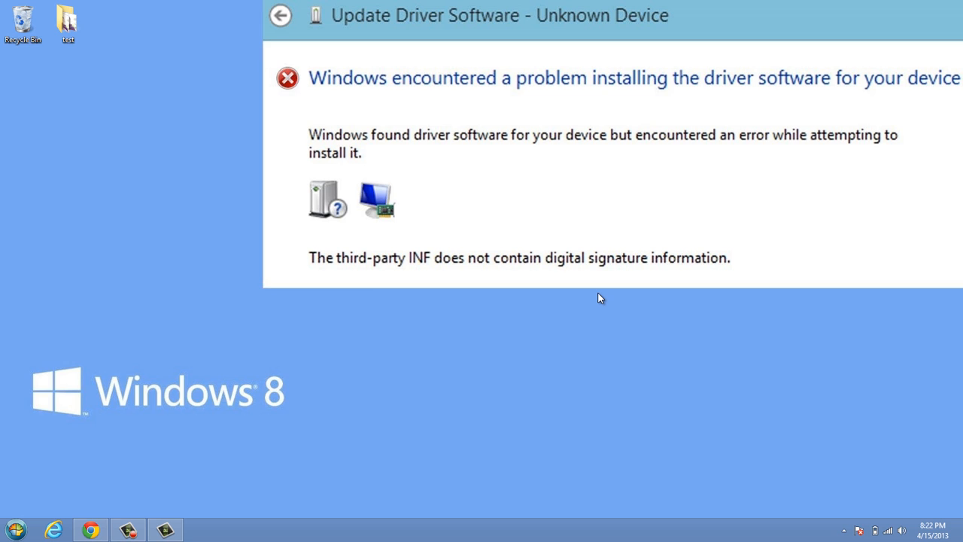
{"action": "mouse_move", "coordinate": [508, 286]}
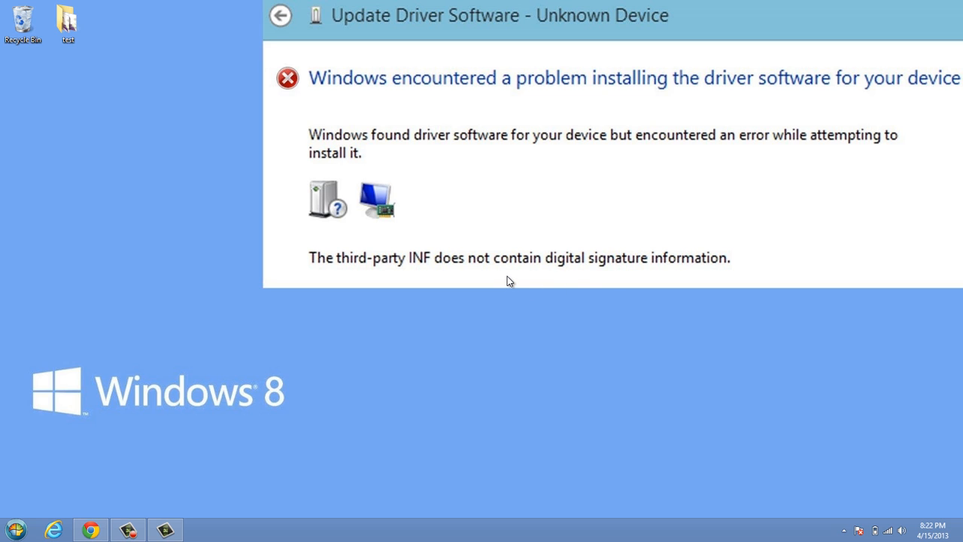
{"action": "mouse_move", "coordinate": [458, 281]}
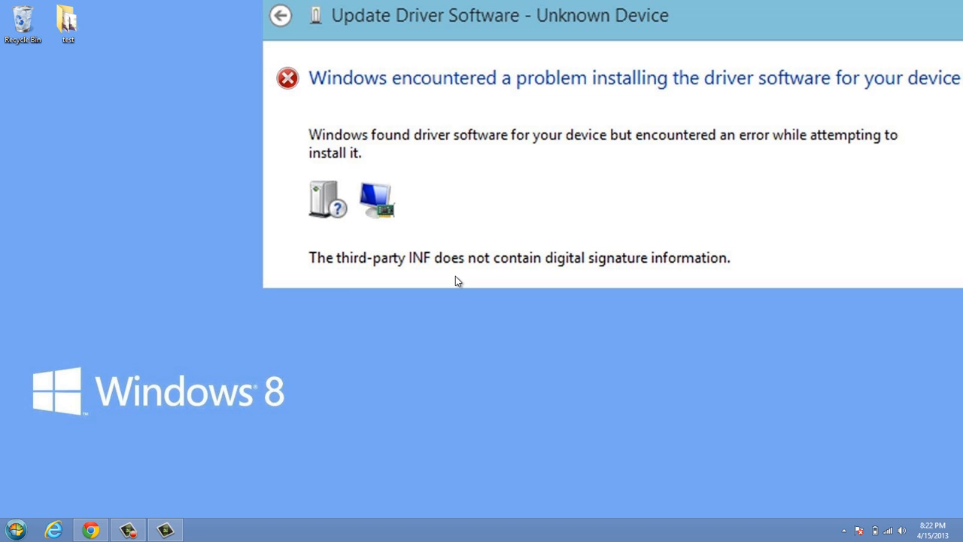